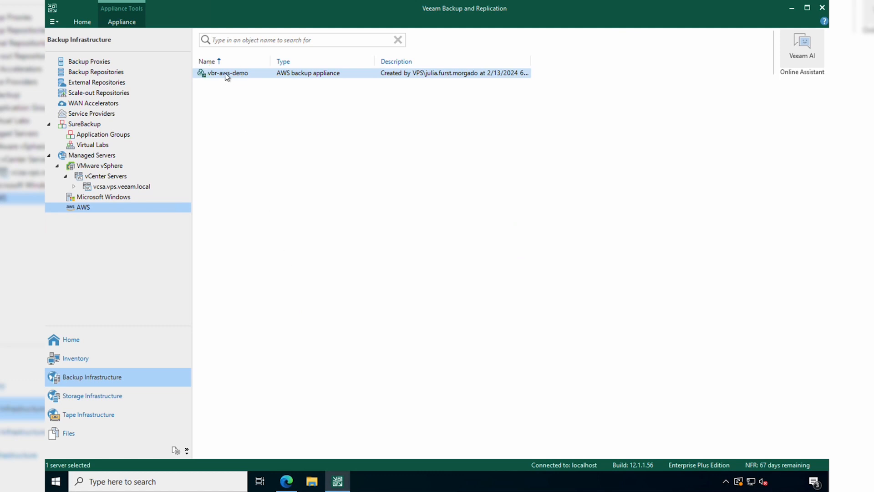
# Open the vbr-aws-demo appliance's web console from Backup Infrastructure > AWS
pyautogui.rightClick(225, 73)
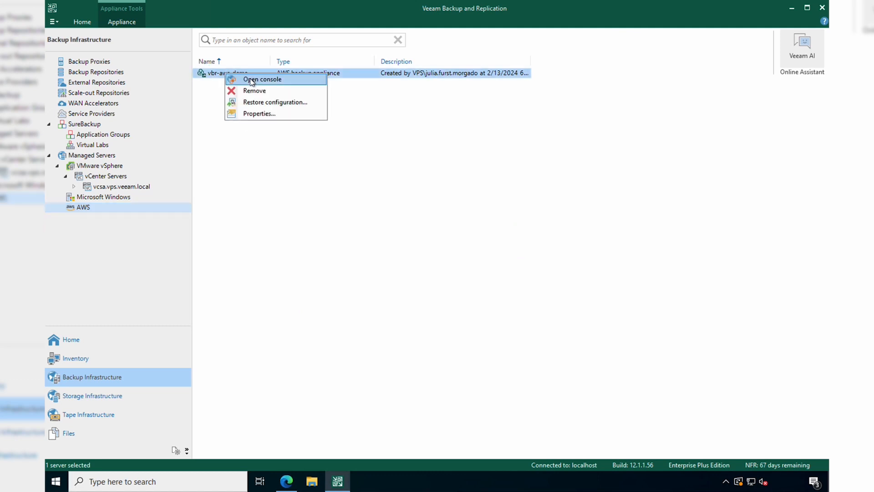
pyautogui.click(261, 79)
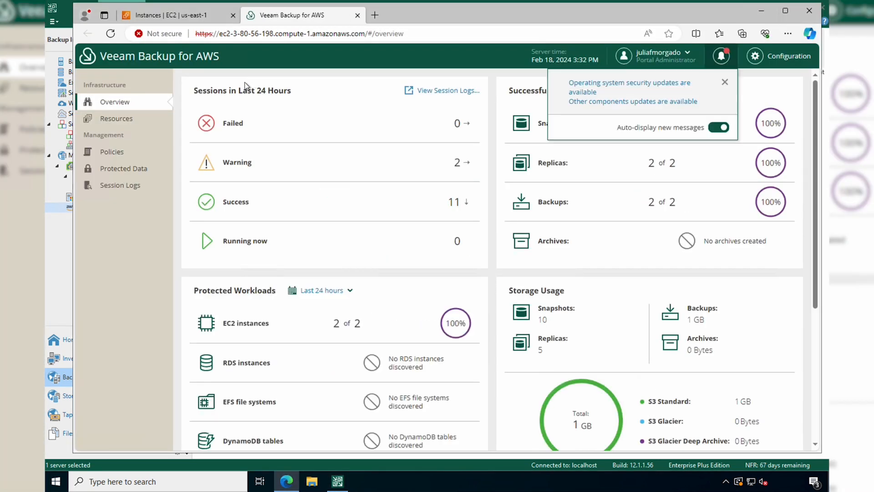
# Review protected EC2 instances, then show FinanceApp-Backend's details in the AWS EC2 console
pyautogui.click(123, 168)
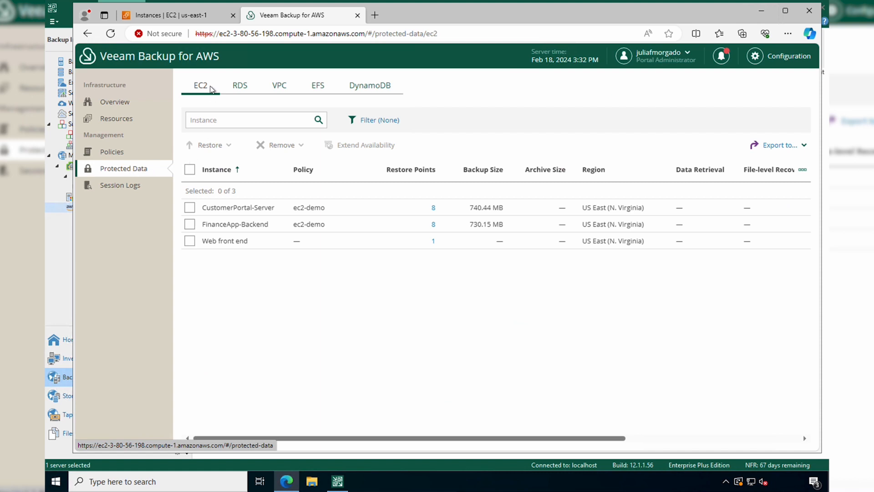
pyautogui.moveTo(209, 162)
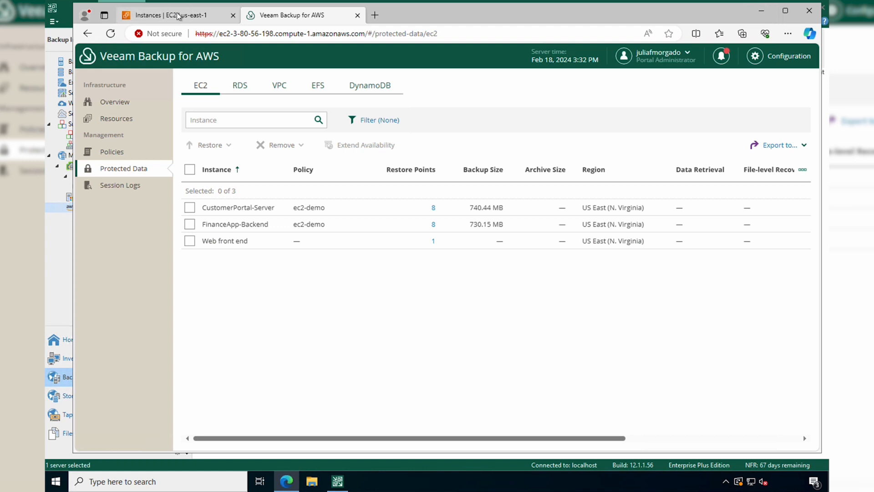
pyautogui.click(176, 15)
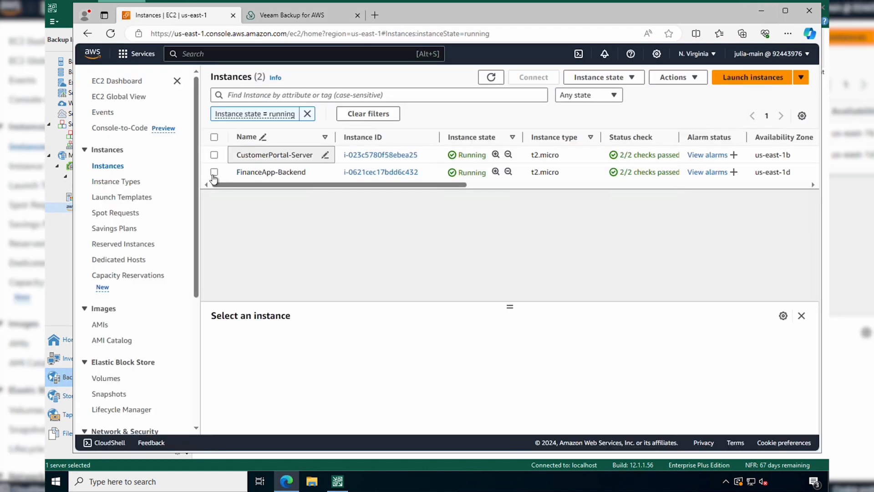
pyautogui.click(214, 171)
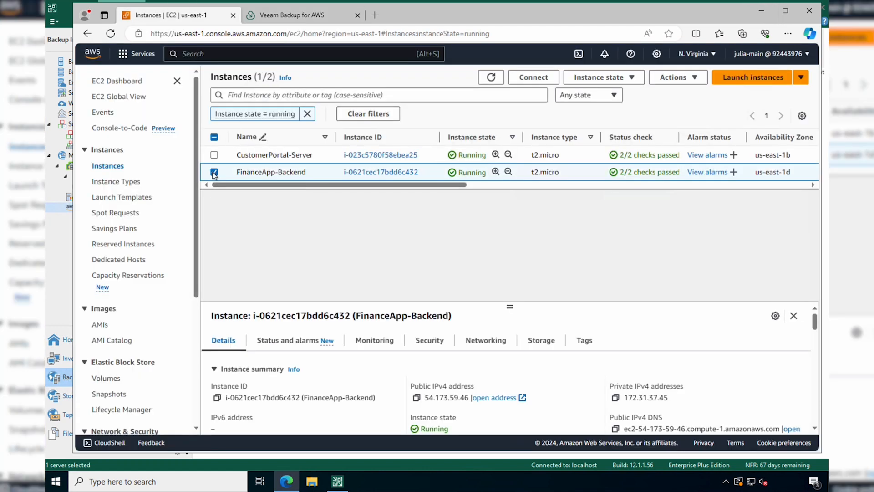
# Run the ec2-demo backup policy from the Policies list in Veeam Backup for AWS
pyautogui.click(291, 15)
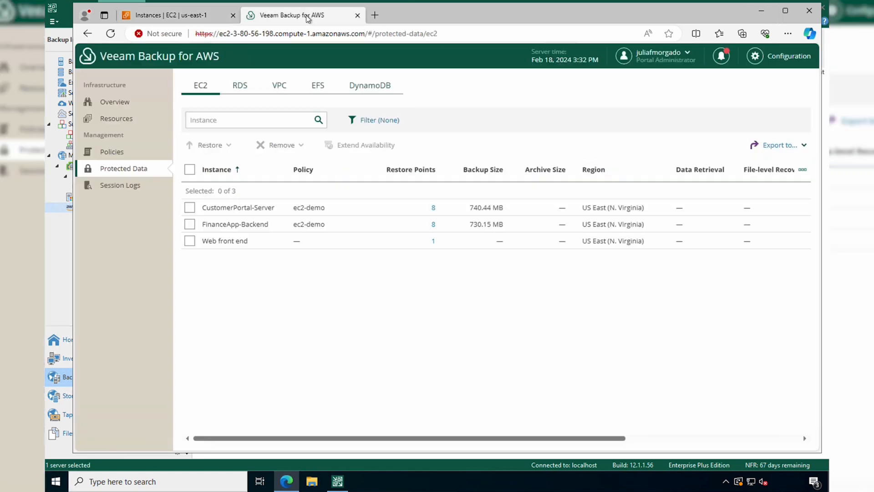
pyautogui.click(111, 151)
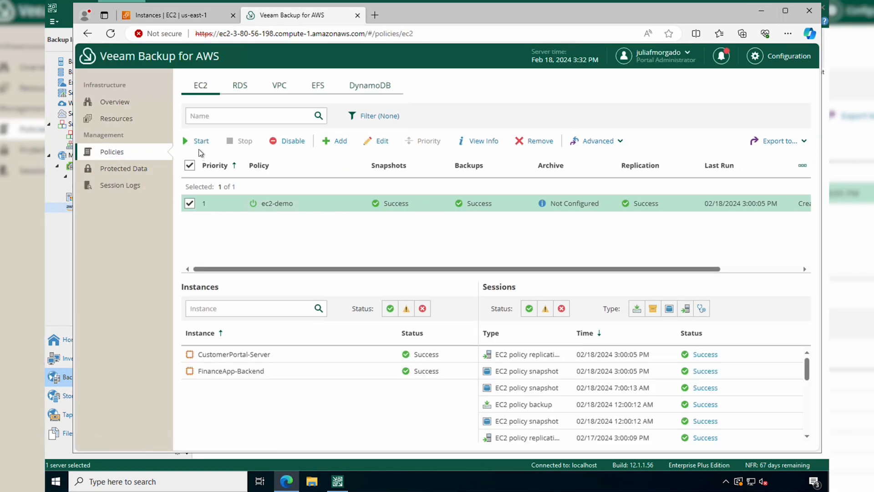
pyautogui.click(201, 141)
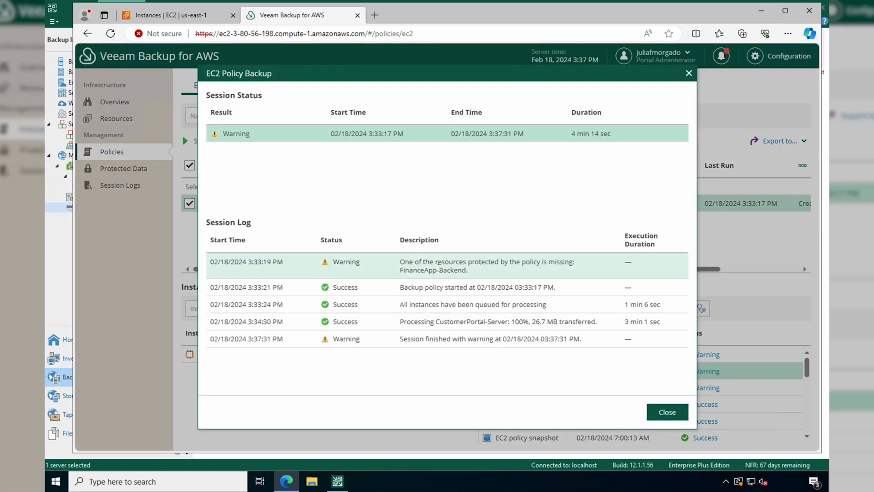
pyautogui.moveTo(450, 268)
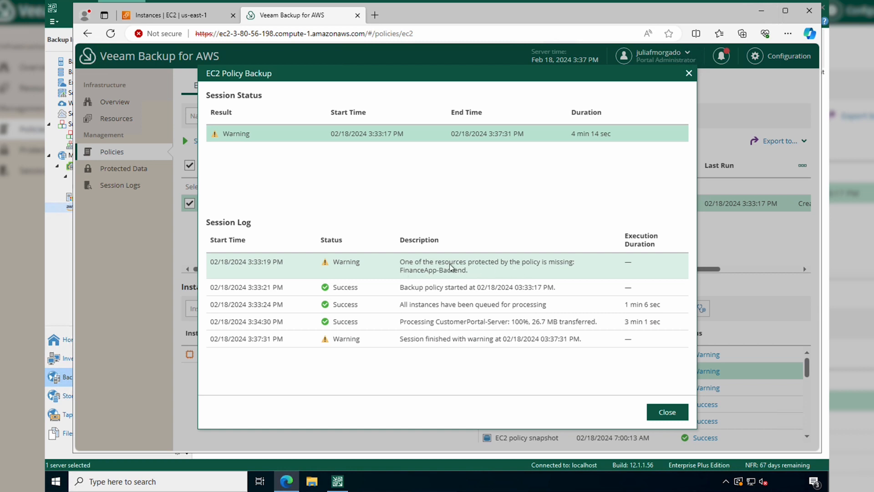
pyautogui.moveTo(518, 274)
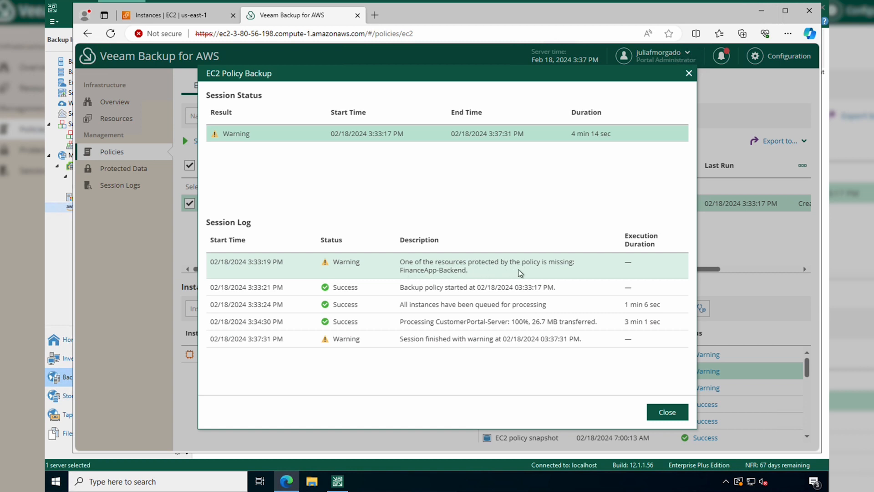
# Select FinanceApp-Backend under Protected Data > EC2 and show its restore types
pyautogui.click(124, 169)
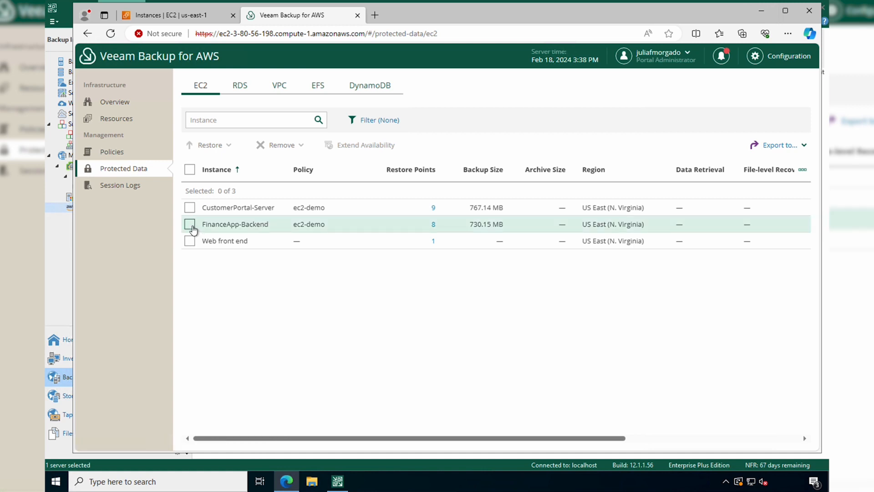
pyautogui.click(190, 223)
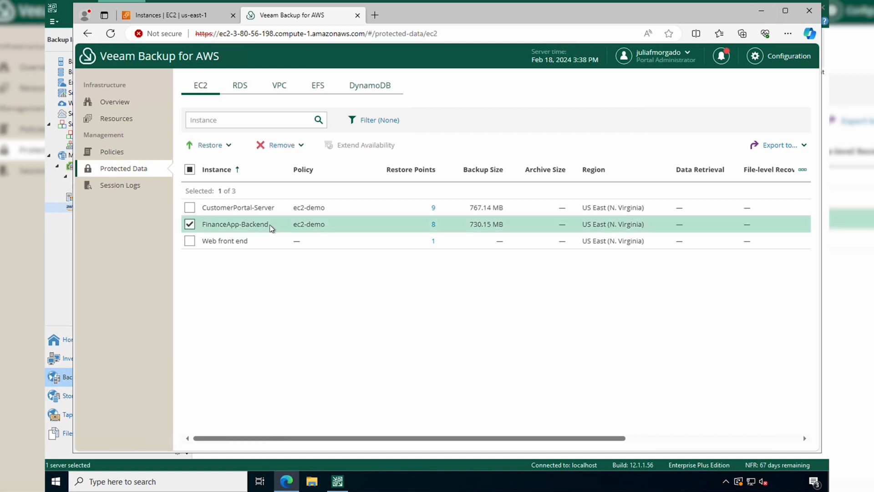
pyautogui.click(209, 145)
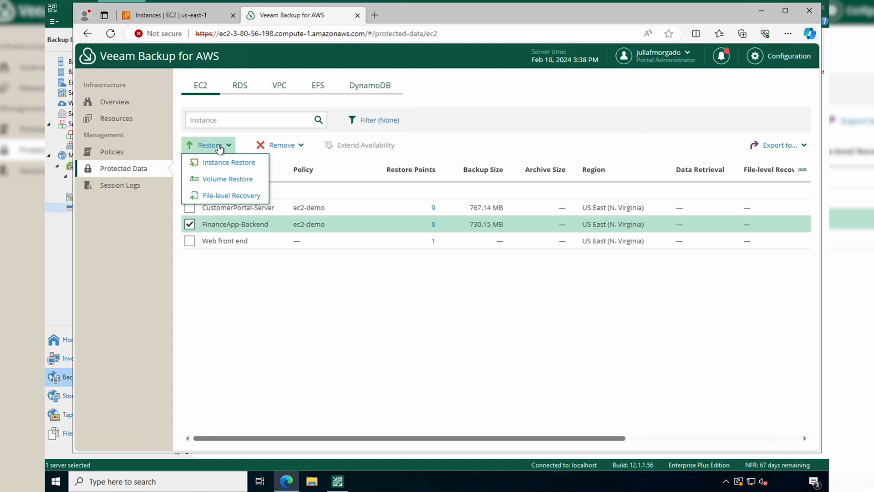
pyautogui.moveTo(222, 162)
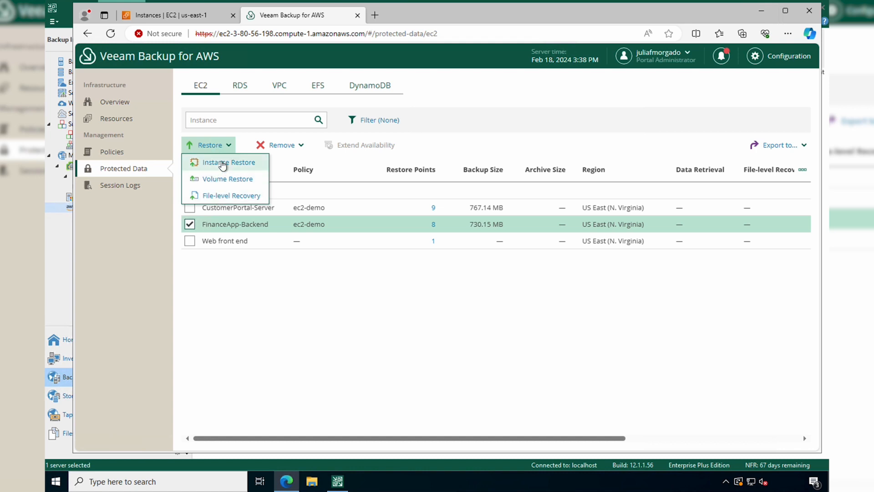
pyautogui.moveTo(240, 165)
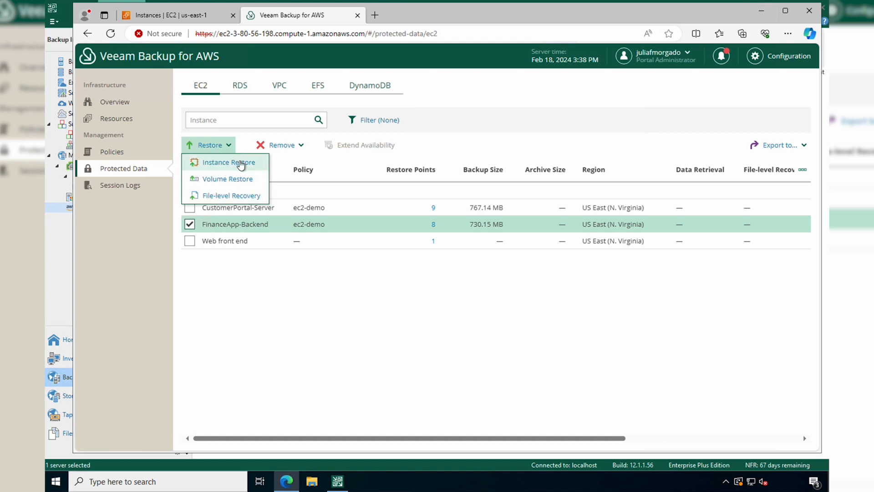
# Start Instance Restore for FinanceApp-Backend from the 02/18/2024 12:00:21 AM restore point
pyautogui.click(226, 162)
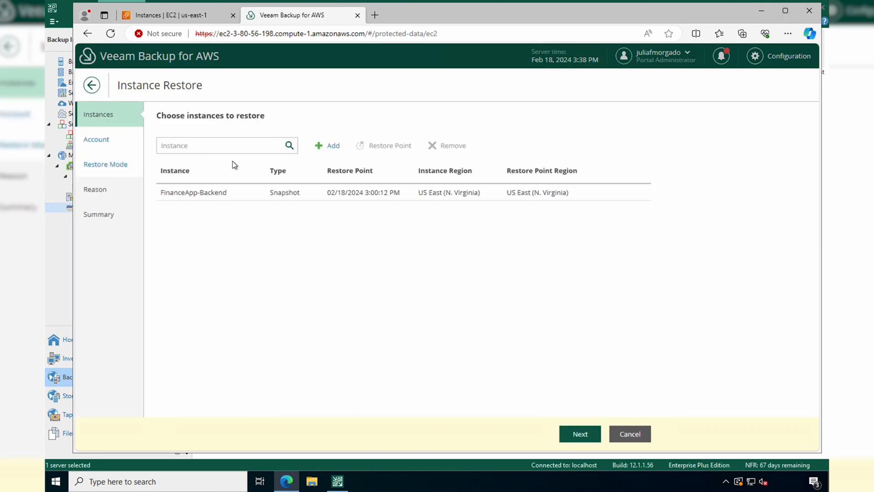
pyautogui.click(193, 192)
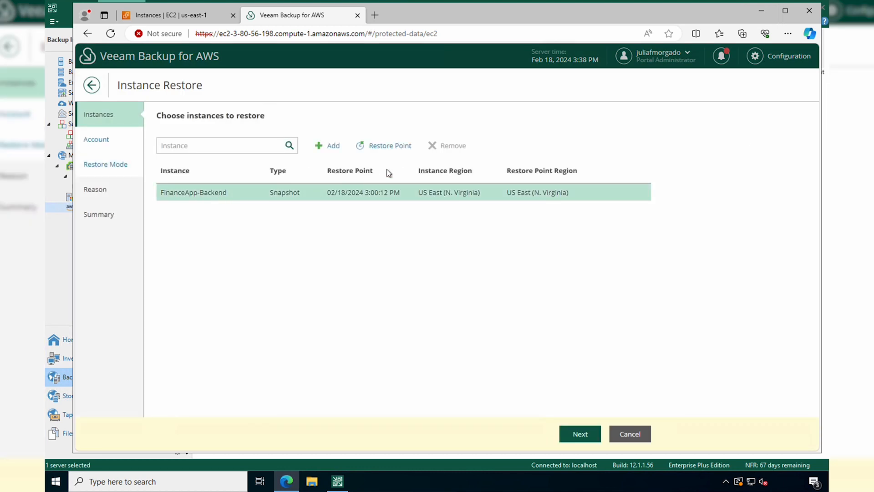
pyautogui.click(389, 146)
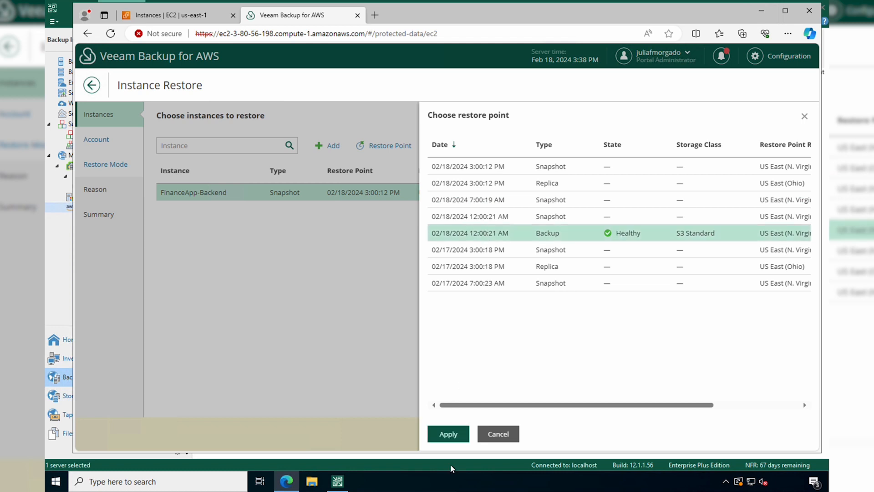
pyautogui.click(448, 433)
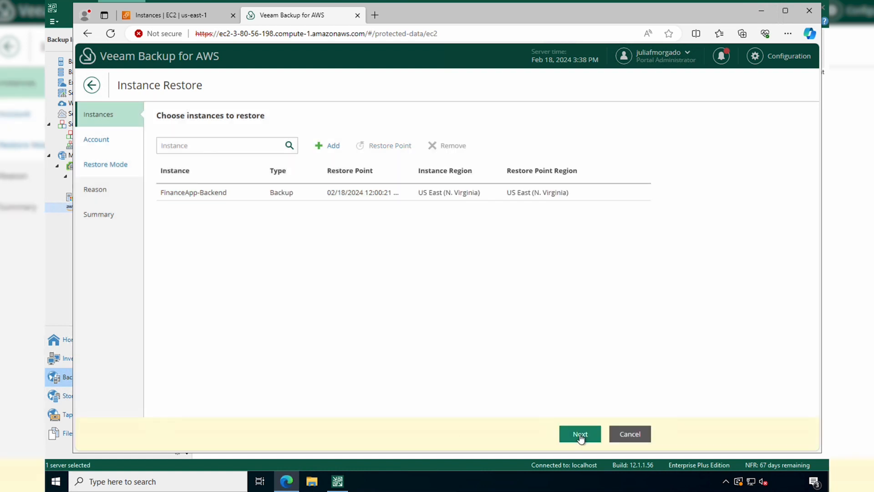
# Assign the ec2-role IAM role and confirm its IAM, KMS and EC2 permission checks pass
pyautogui.click(580, 434)
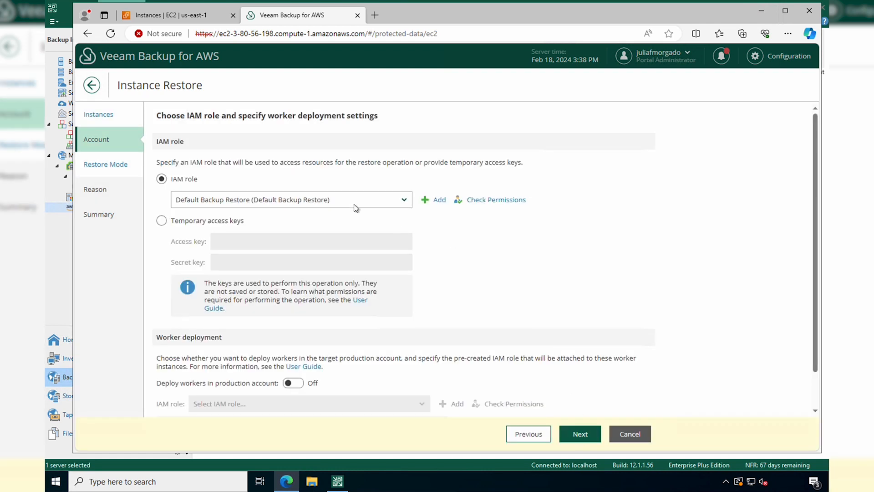
pyautogui.moveTo(323, 216)
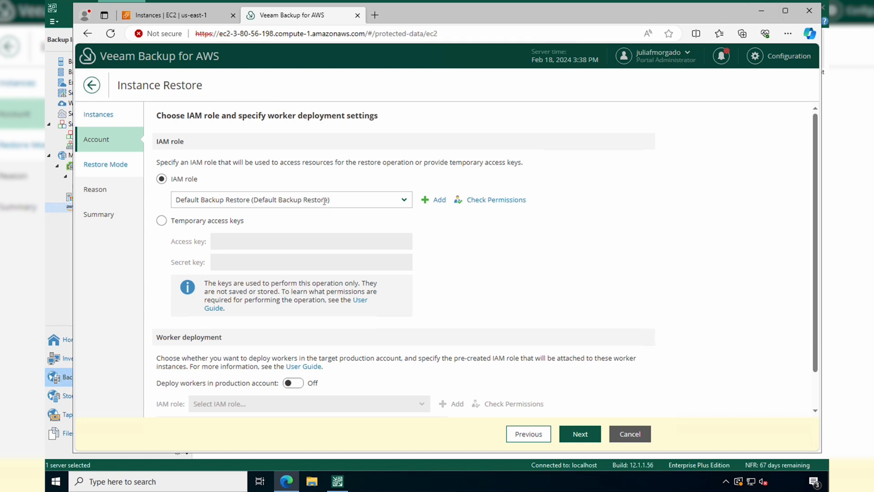
pyautogui.click(403, 199)
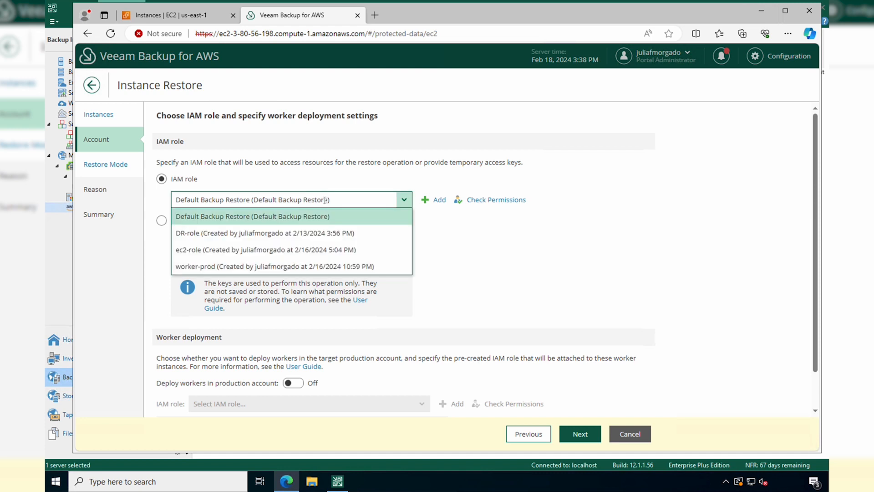
pyautogui.click(266, 249)
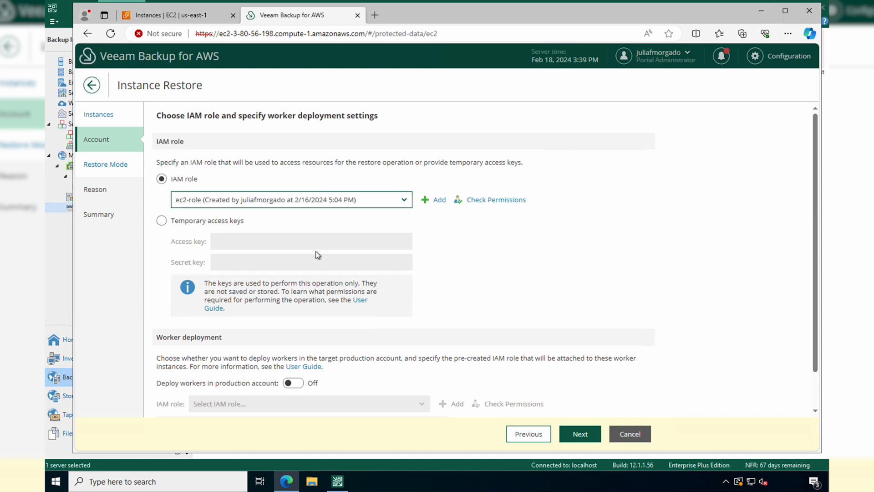
pyautogui.click(495, 199)
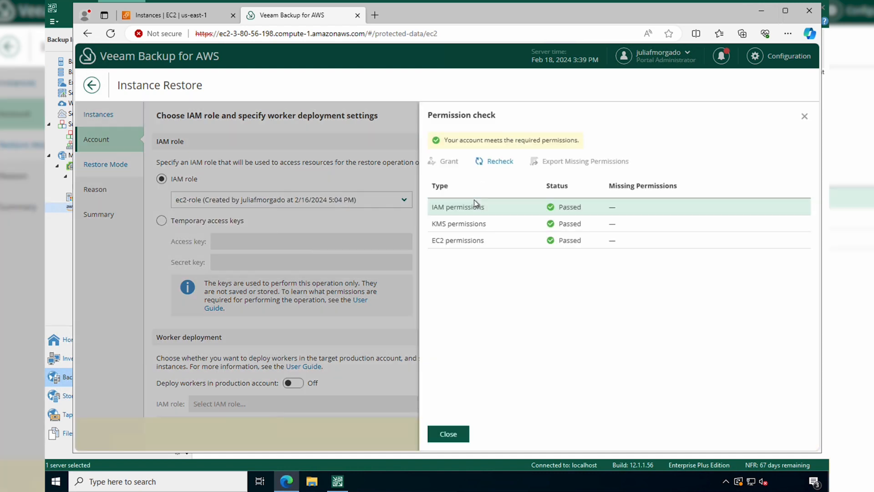
pyautogui.moveTo(448, 434)
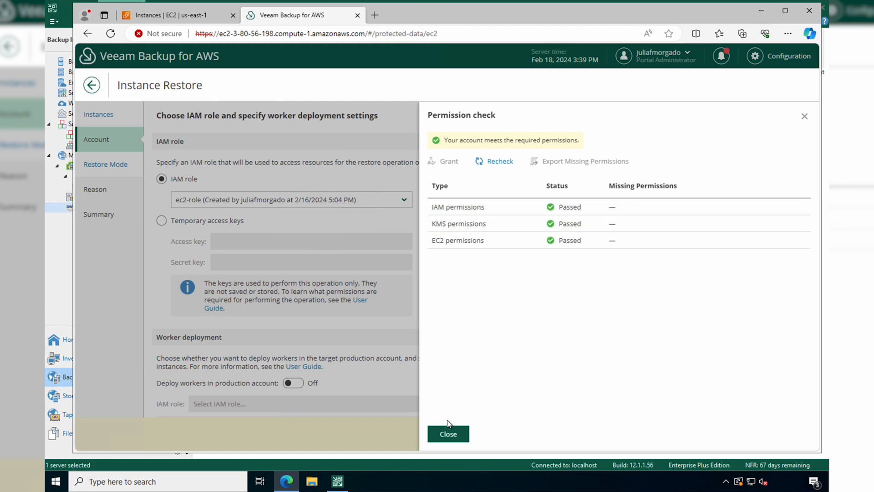
pyautogui.click(447, 434)
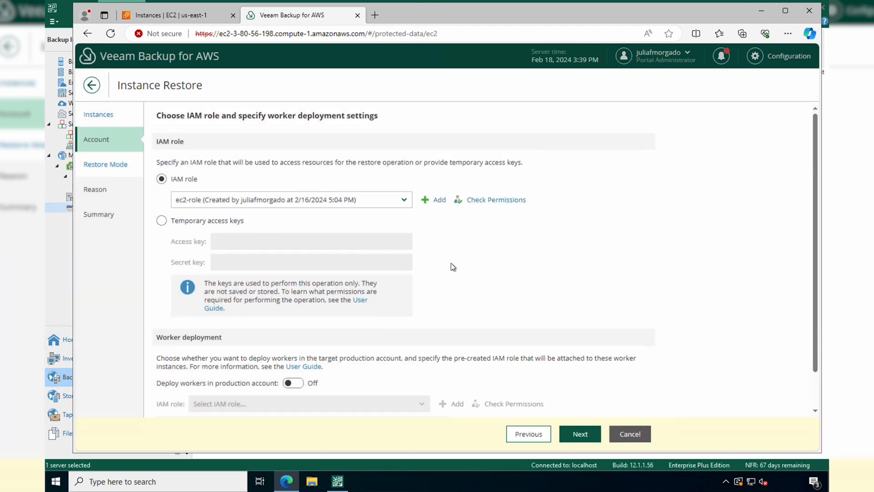
pyautogui.scroll(-3)
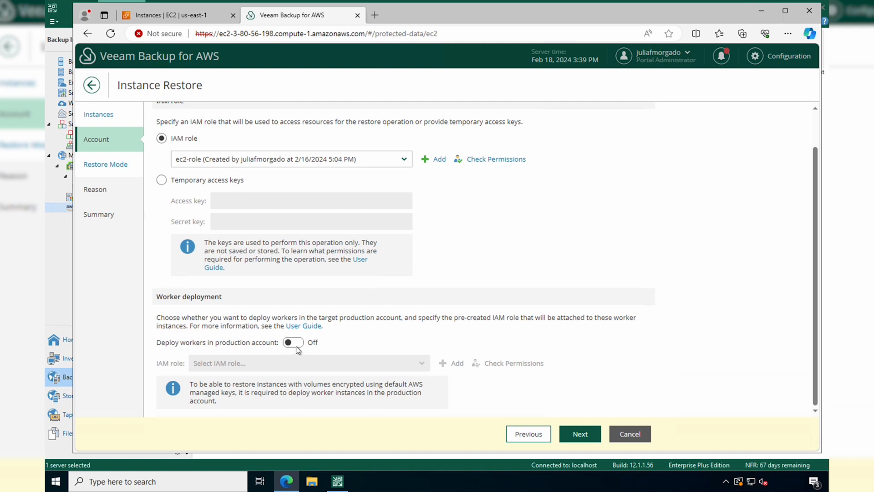
# Enable worker deployment in the production account with worker-prod and verify permissions pass
pyautogui.click(293, 342)
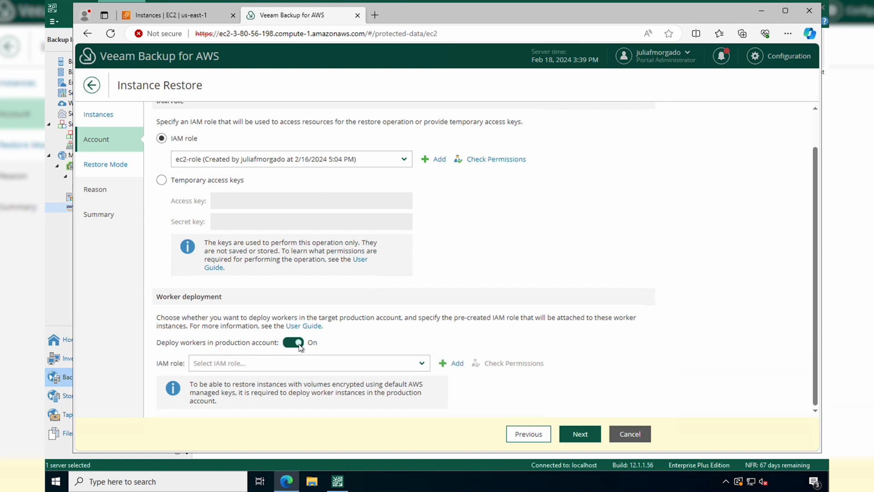
pyautogui.click(309, 363)
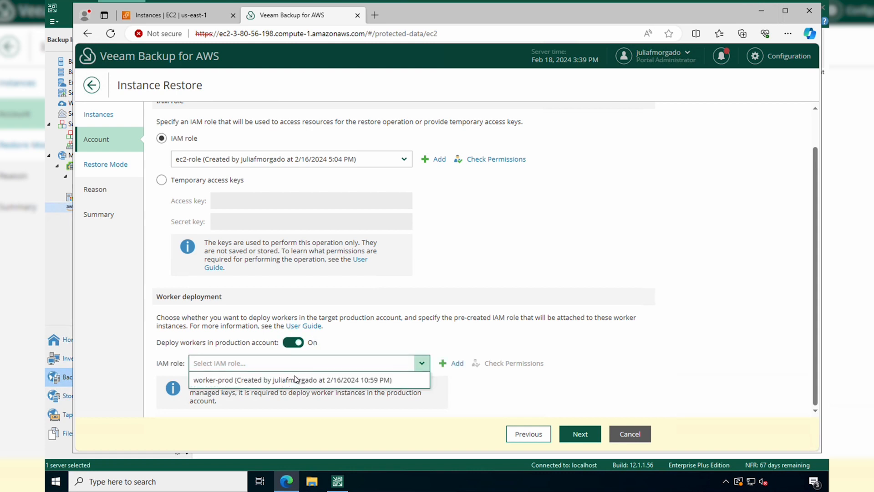
pyautogui.click(290, 380)
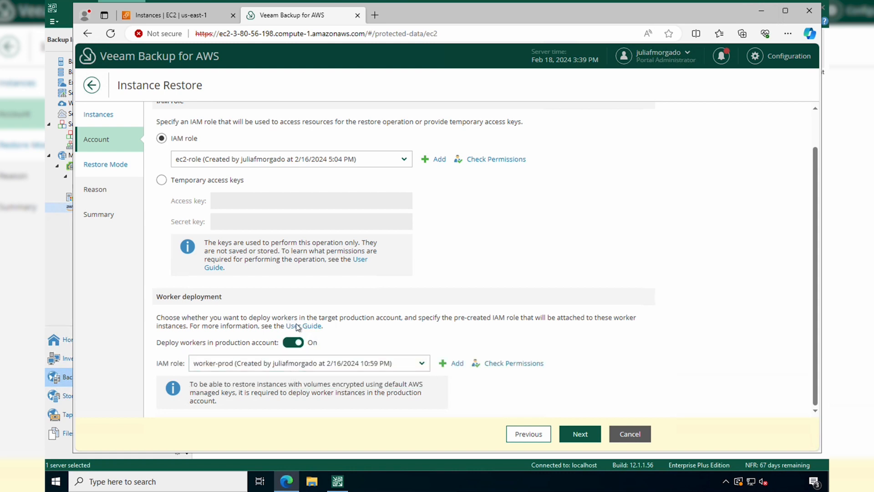
pyautogui.click(514, 363)
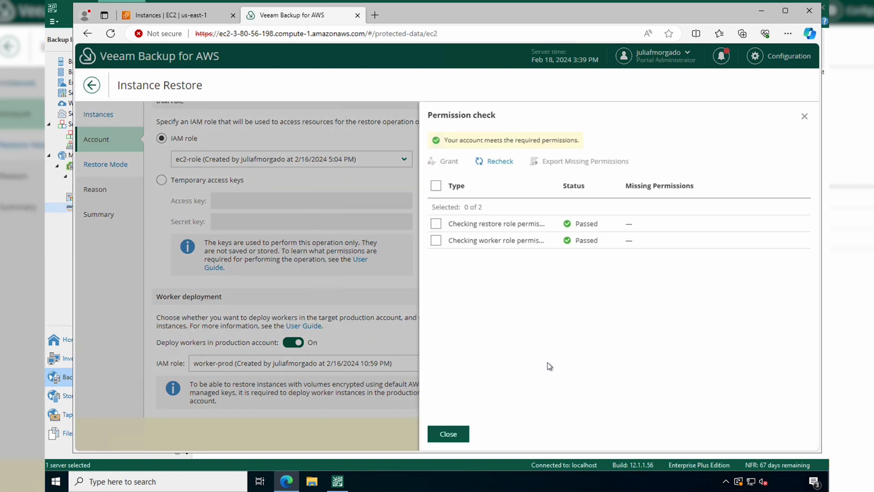
pyautogui.click(447, 433)
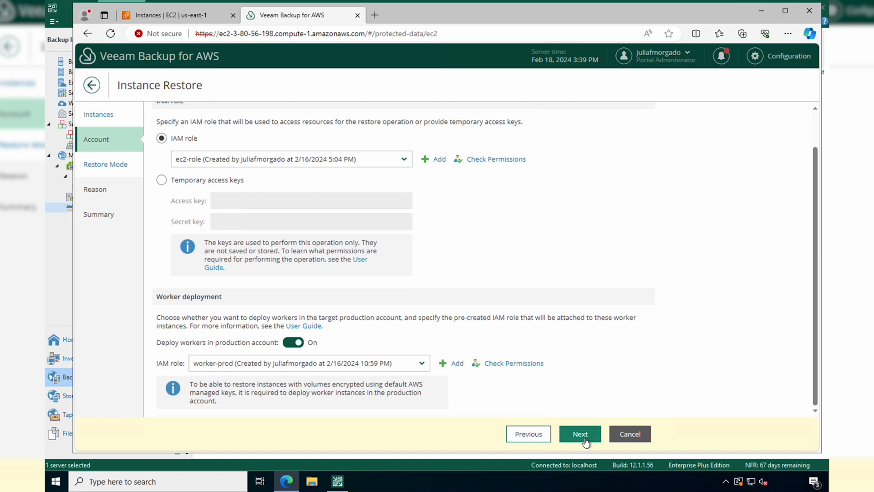
# Keep restore to original location and enter 'accidental deletion' as the restore reason
pyautogui.click(579, 434)
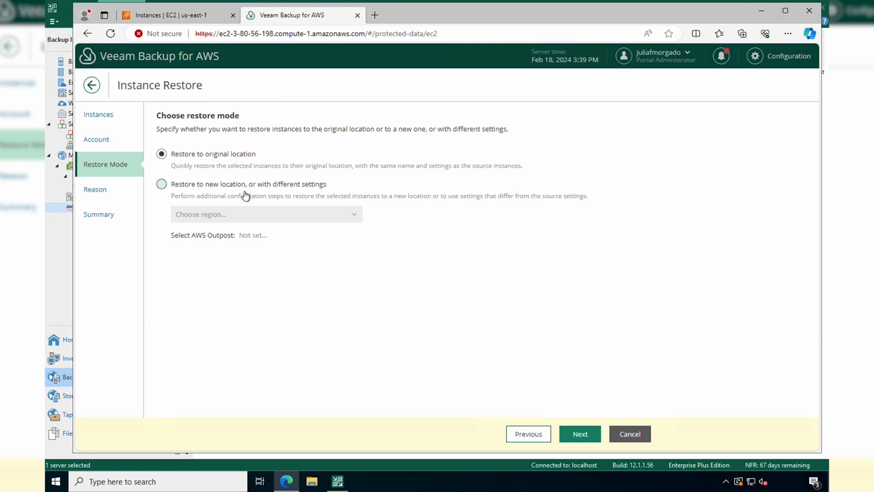
pyautogui.moveTo(310, 196)
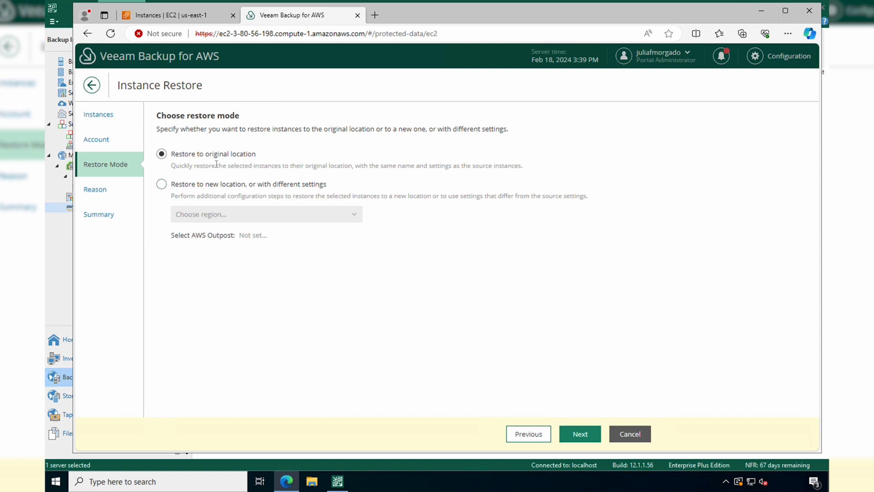
pyautogui.moveTo(579, 433)
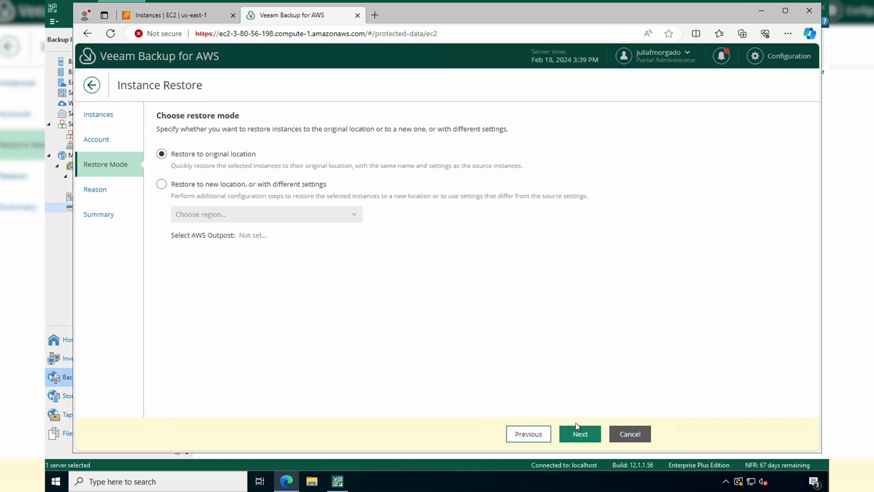
pyautogui.click(579, 433)
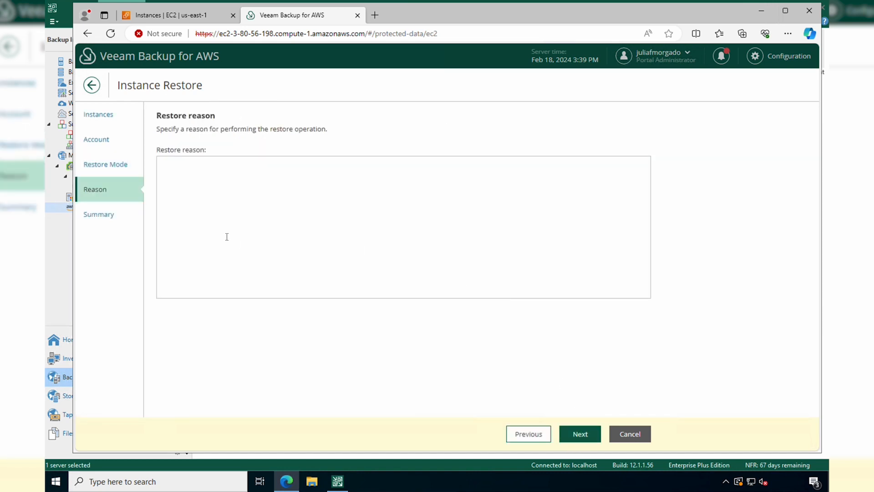
pyautogui.write('accidental deletion')
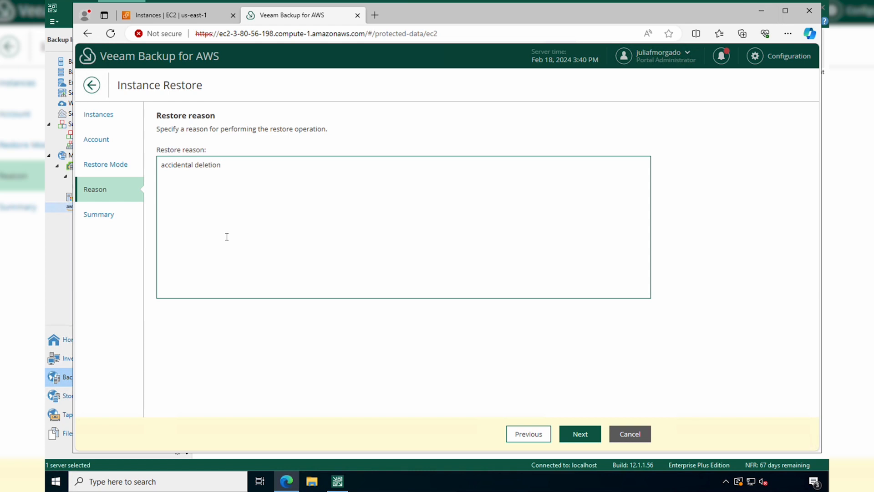
# Enable powering on target instances after restoring on the Summary and submit the restore
pyautogui.click(578, 434)
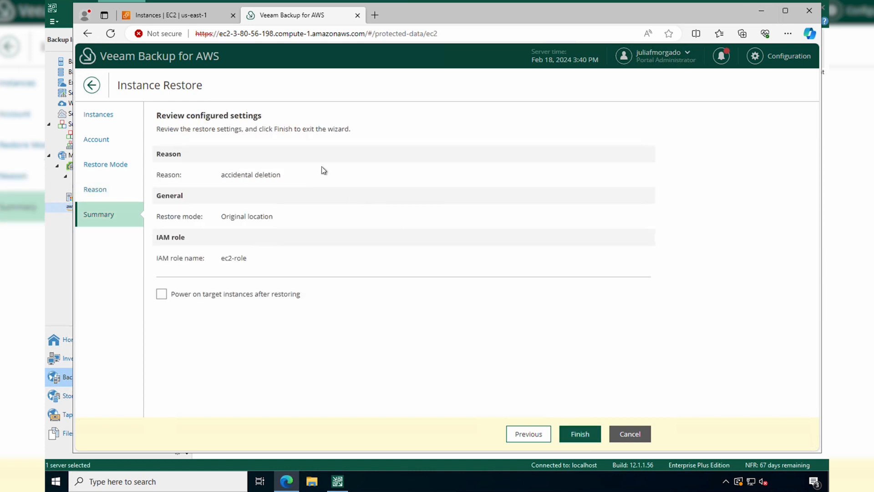
pyautogui.moveTo(169, 290)
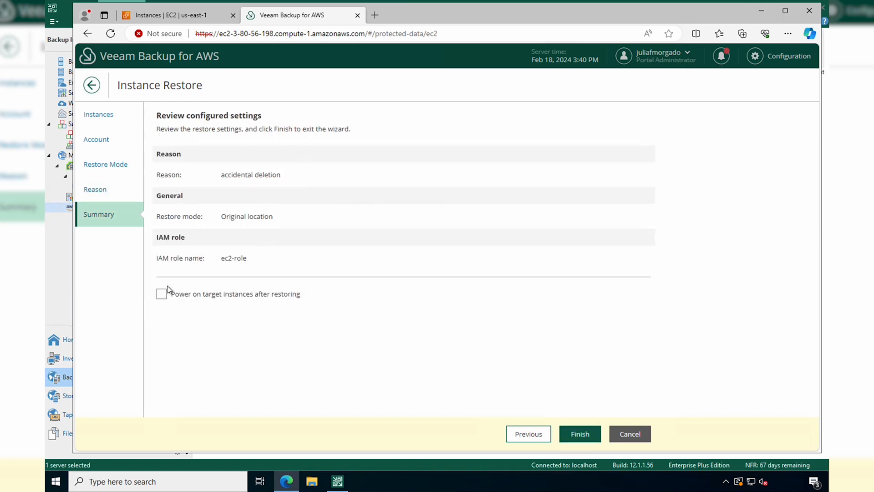
pyautogui.click(161, 294)
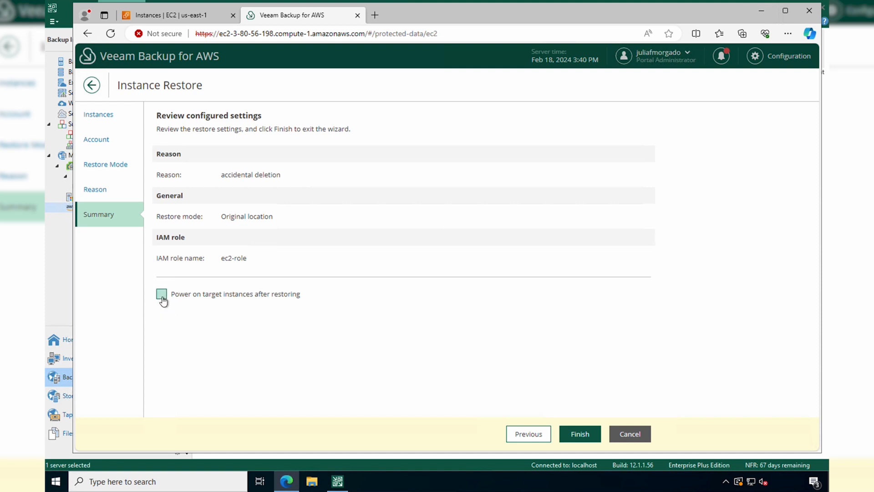
pyautogui.click(161, 293)
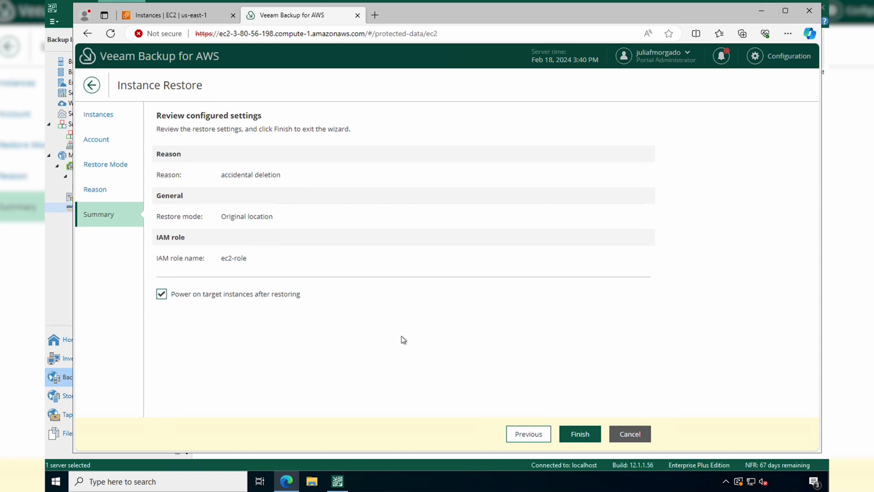
pyautogui.click(579, 434)
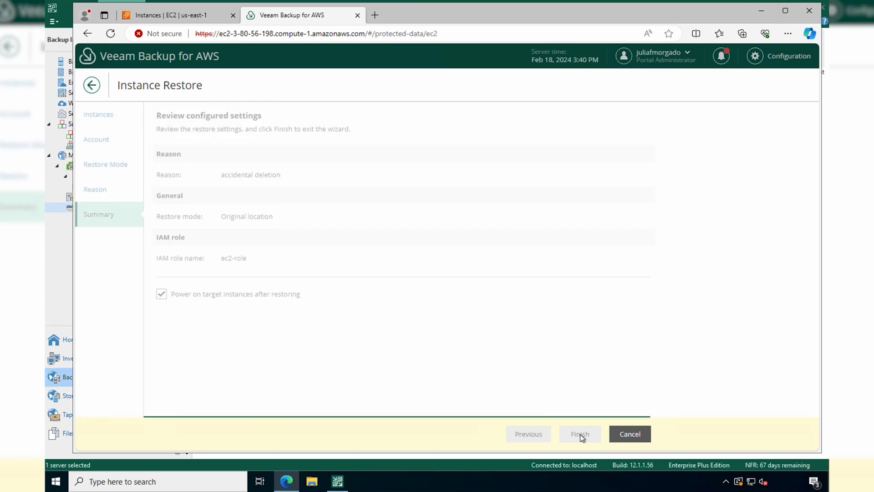
# Confirm the FinanceApp-Backend restore session succeeded and refresh the EC2 running instances list
pyautogui.click(580, 434)
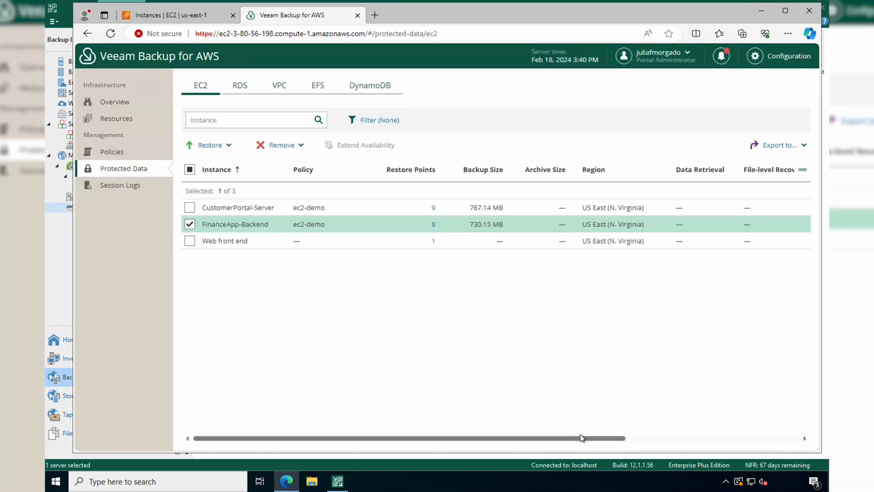
pyautogui.click(120, 184)
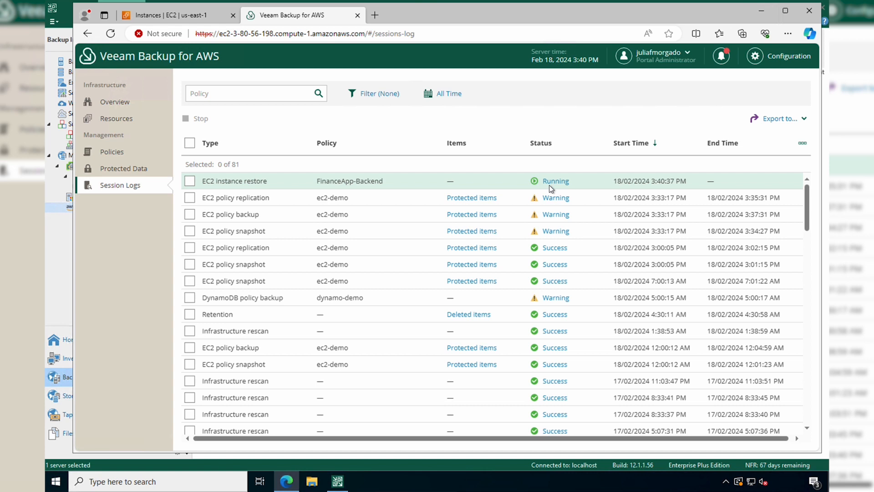
pyautogui.click(189, 181)
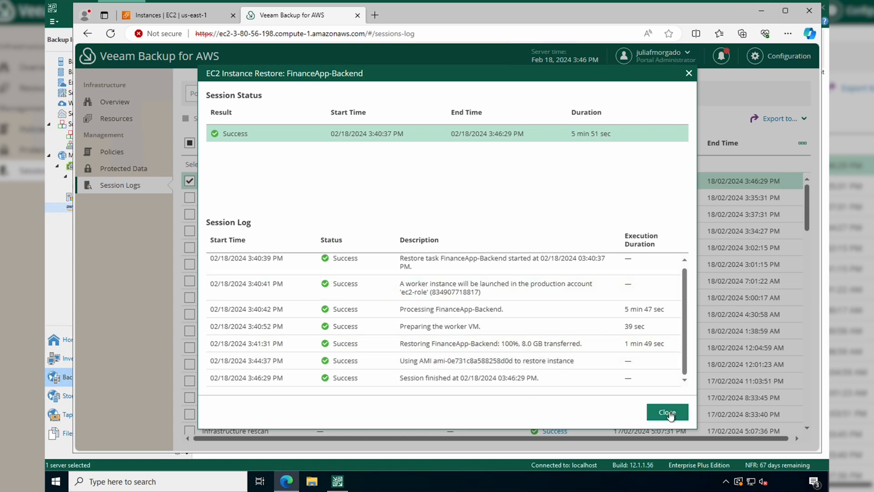
pyautogui.click(666, 412)
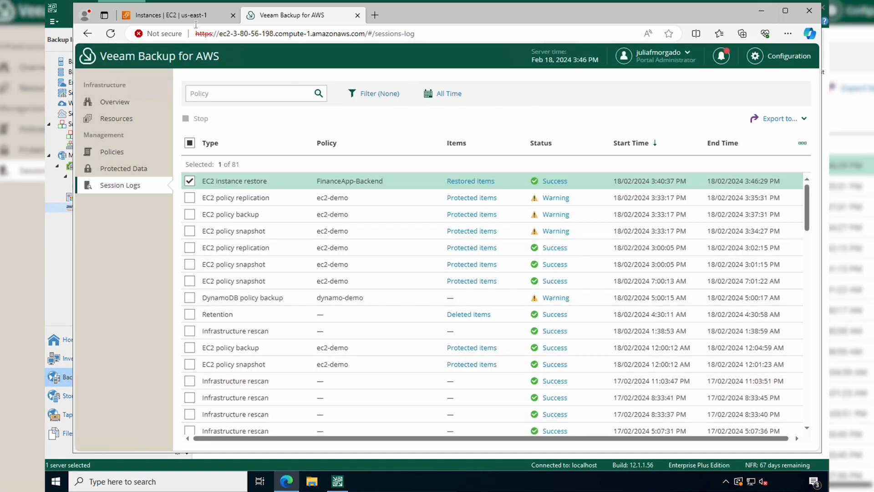
pyautogui.click(179, 15)
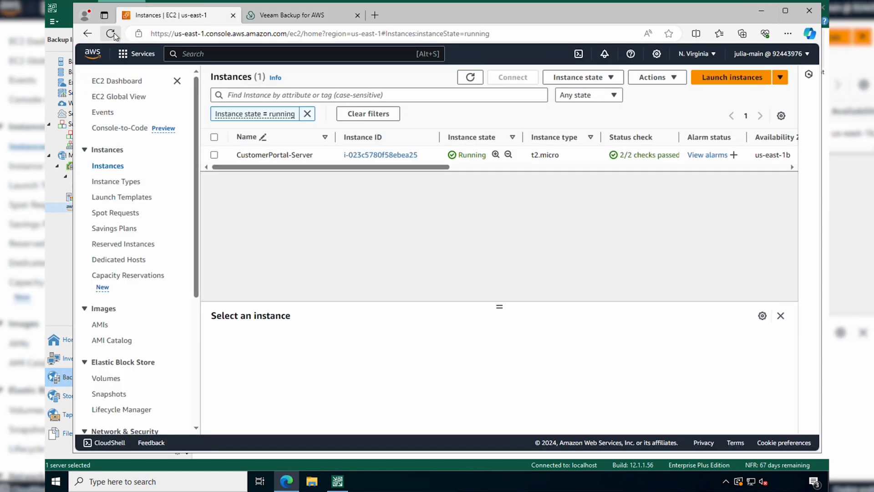
pyautogui.click(110, 33)
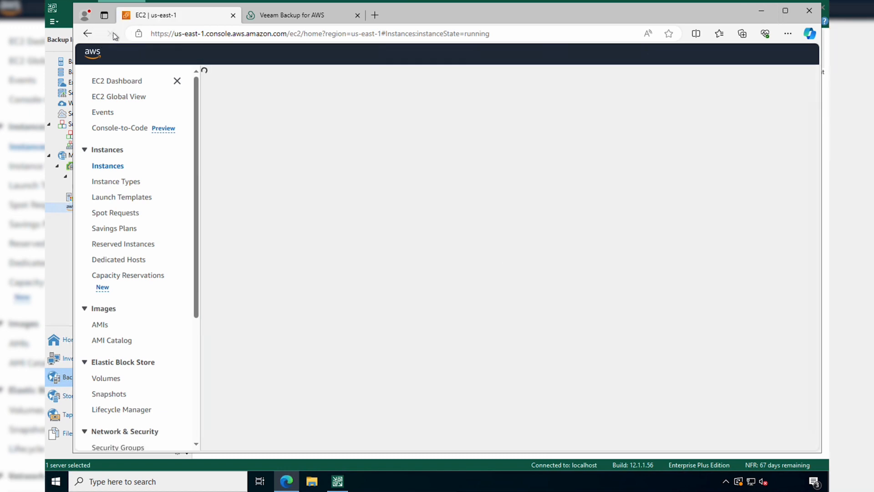